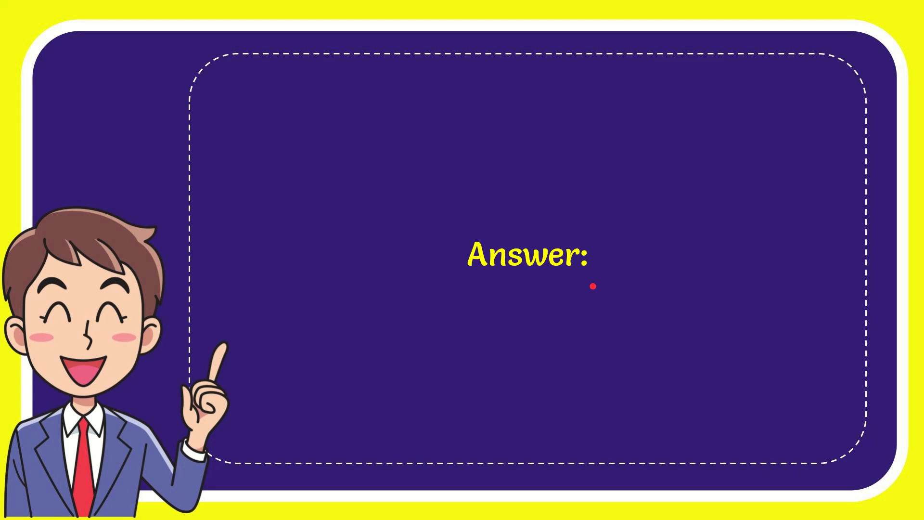
text(Blue Beetle)
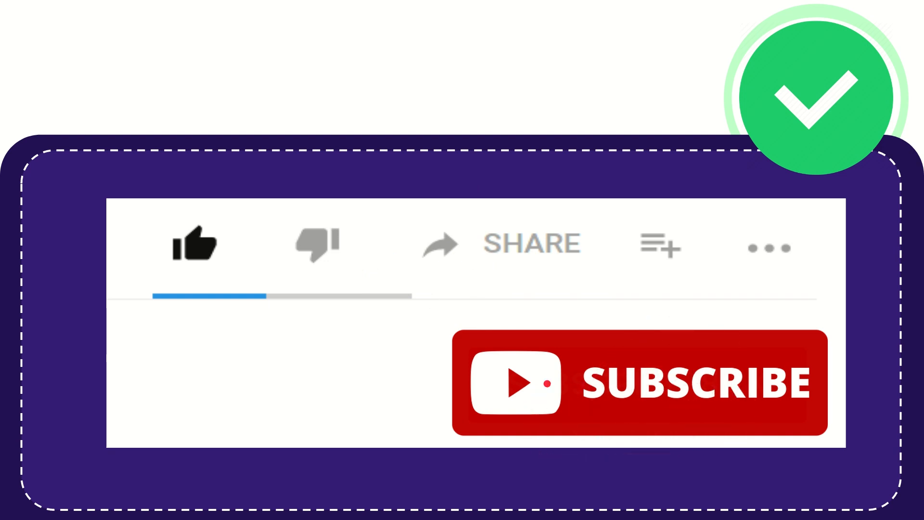
click(194, 244)
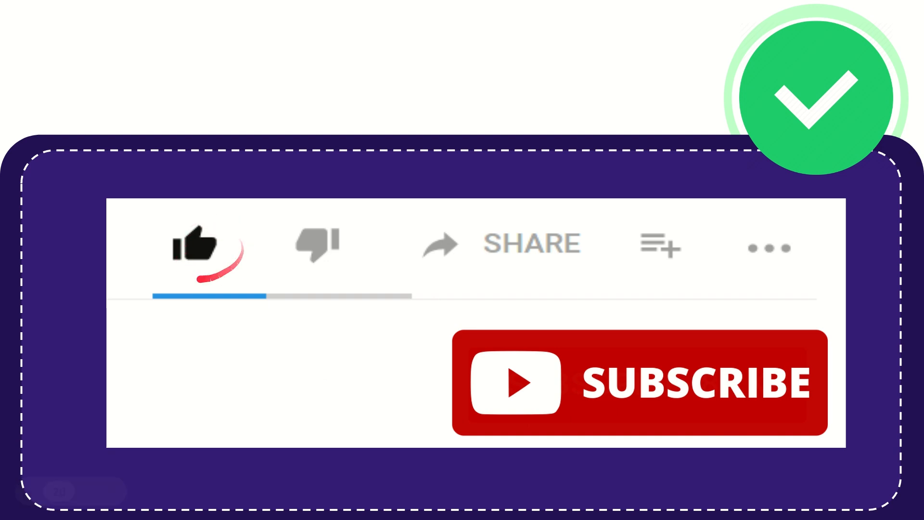